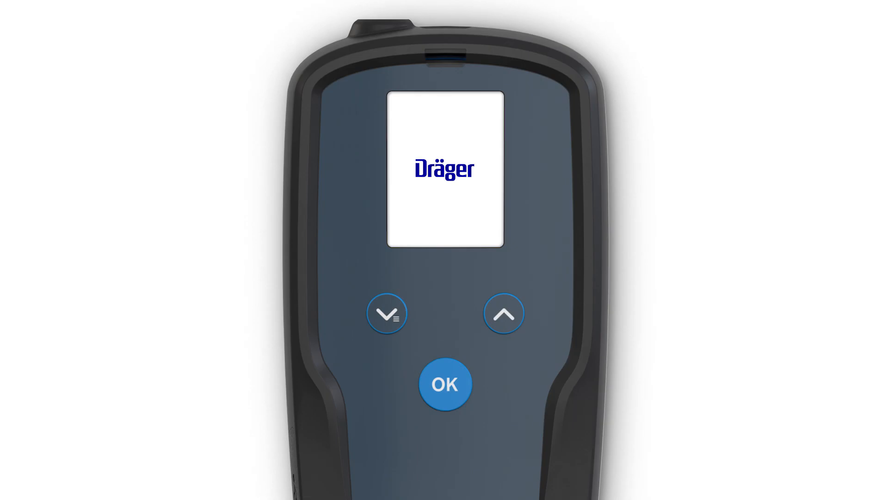
# Power on the X-act 7000 and acknowledge the passed self-test to reach the Benzene 1–150 ppb chip screen
pyautogui.click(445, 385)
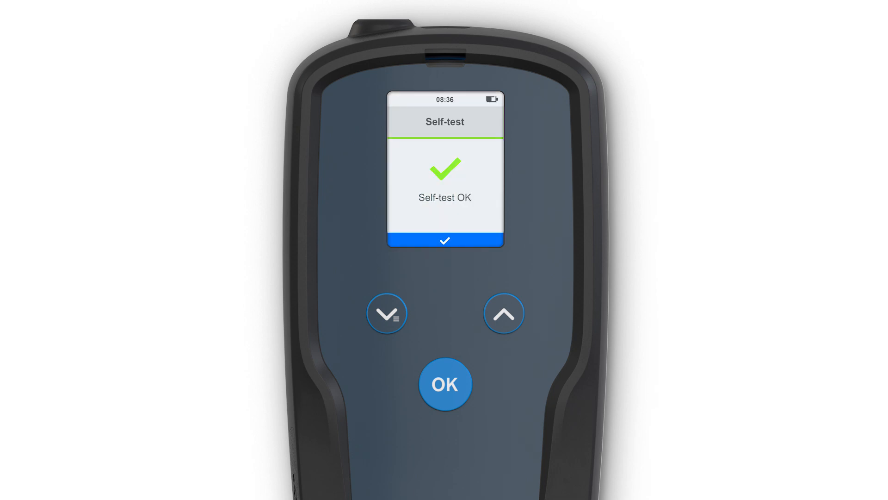
pyautogui.click(444, 385)
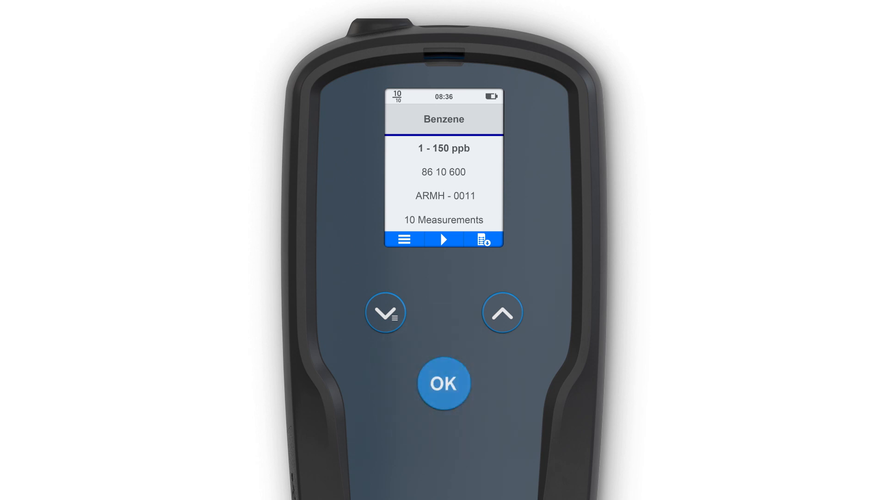
# Run the Benzene measurement to 15 ppb with green LED and bring up the Location list for storing it
pyautogui.click(444, 239)
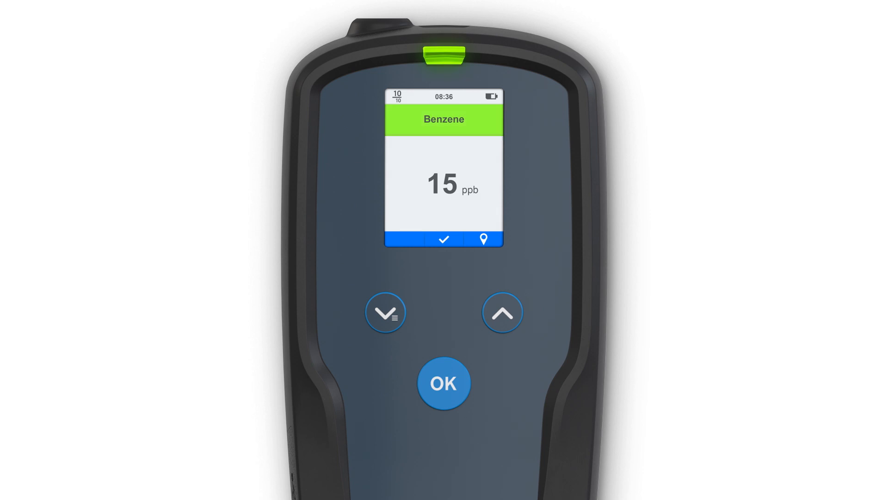
pyautogui.click(484, 239)
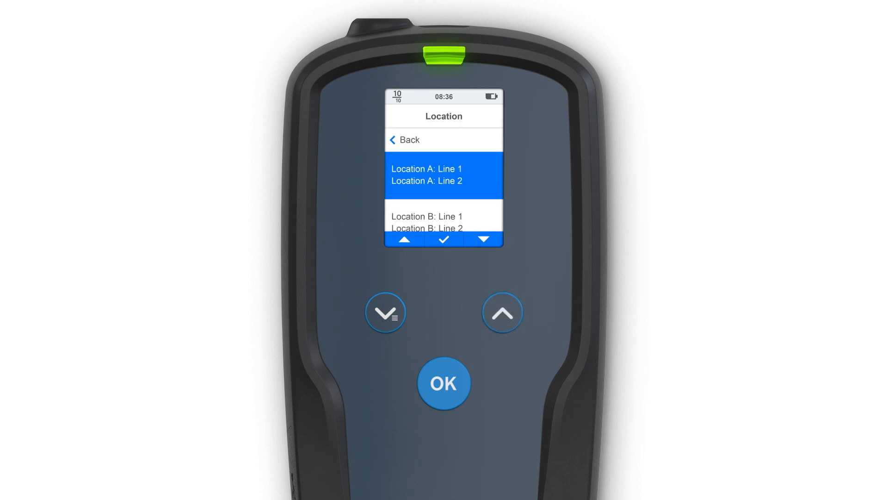